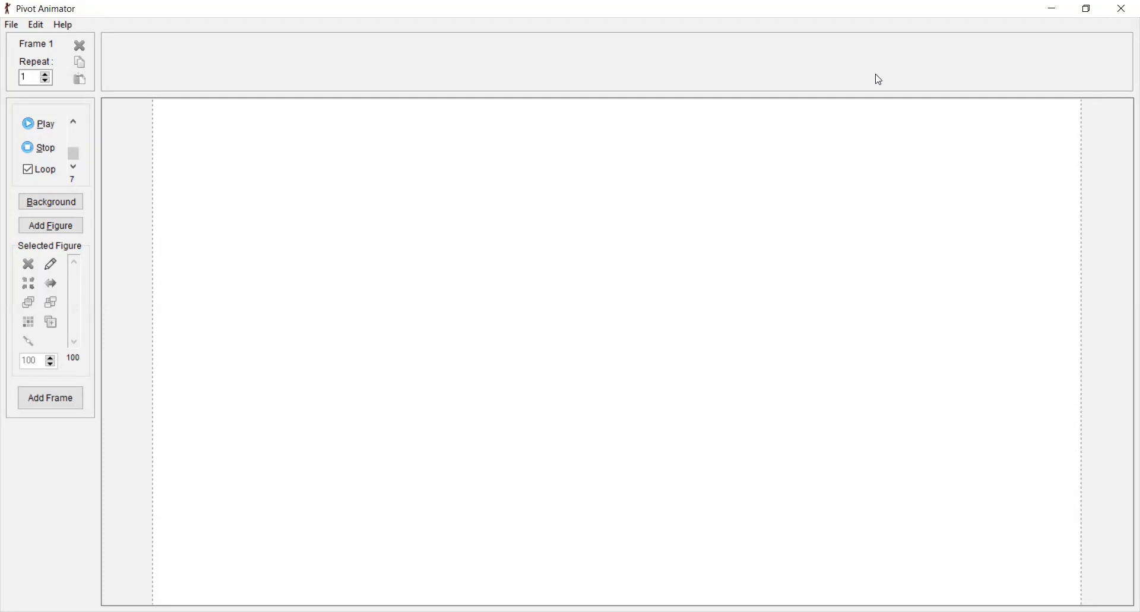
pyautogui.moveTo(3, 54)
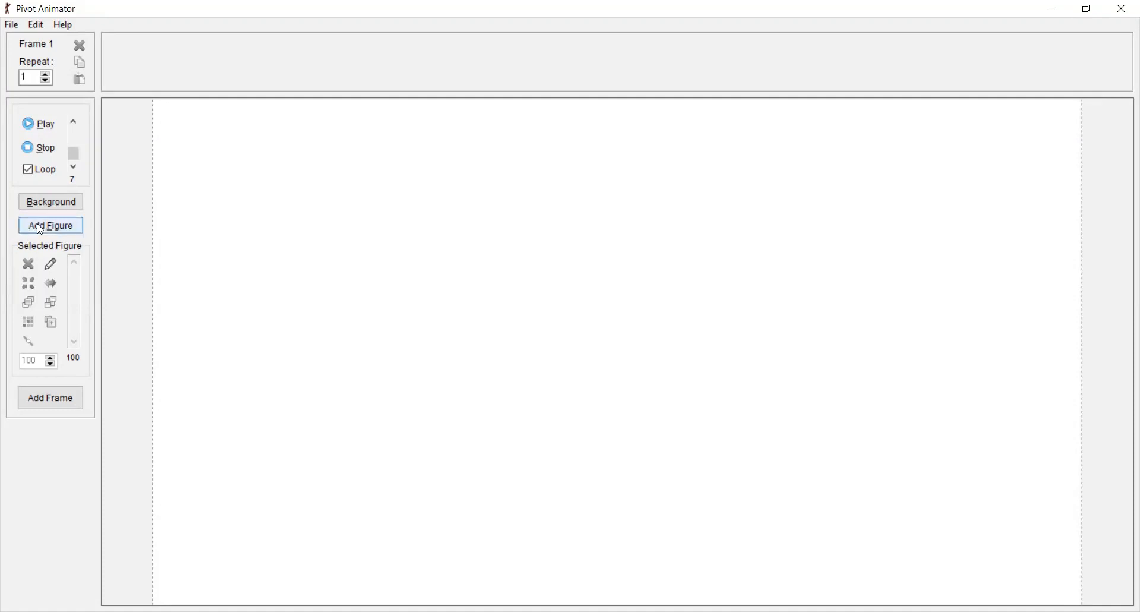
pyautogui.moveTo(50, 227)
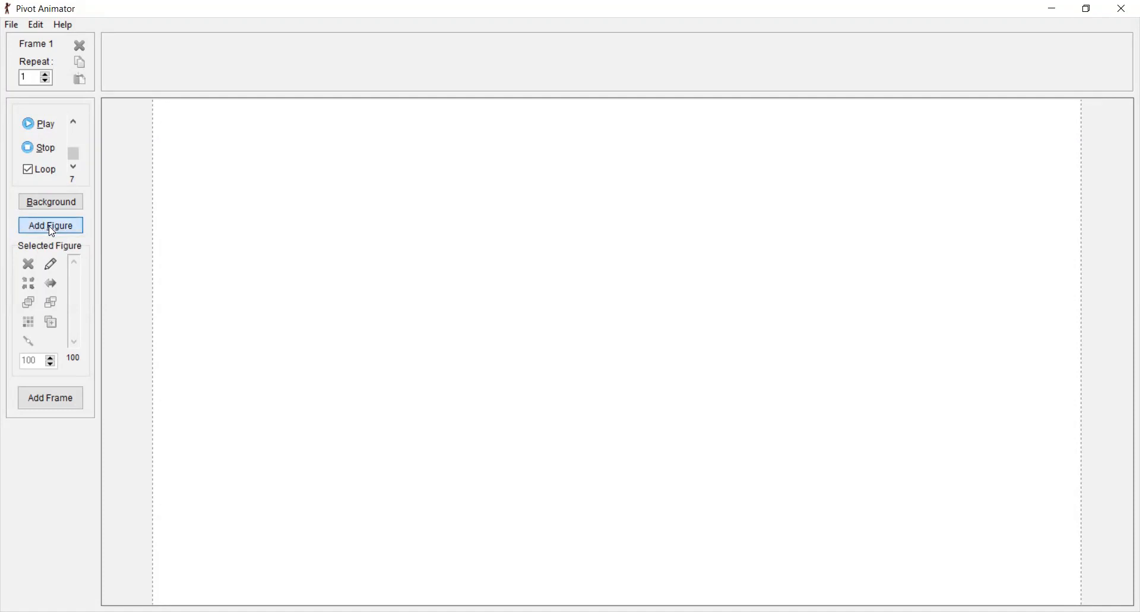
# Add three stick figures to the canvas with Add Figure.
pyautogui.click(50, 225)
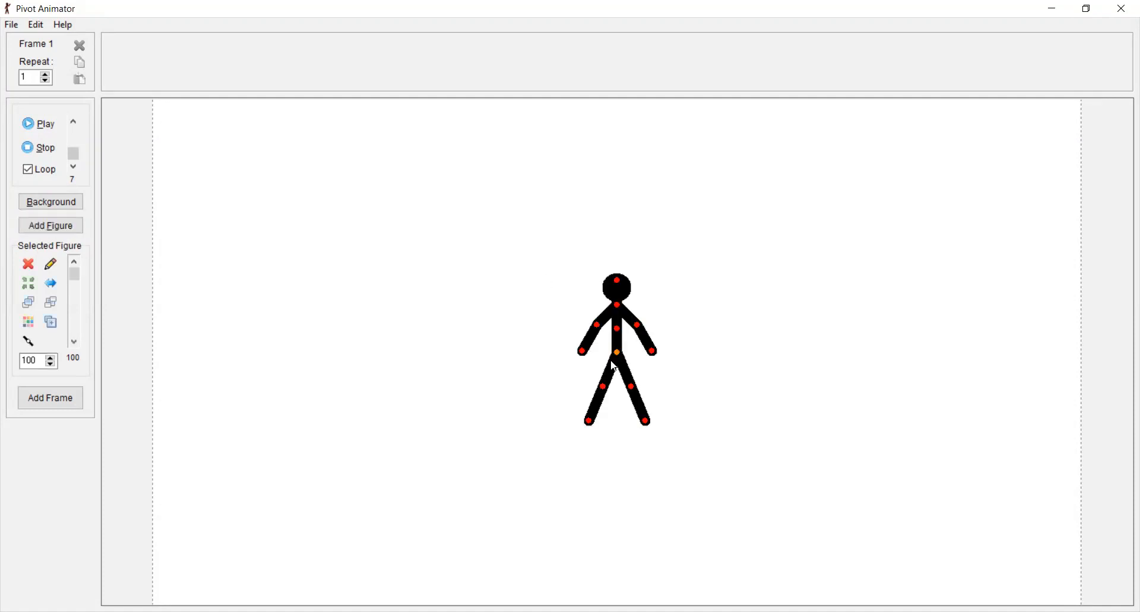
pyautogui.click(50, 225)
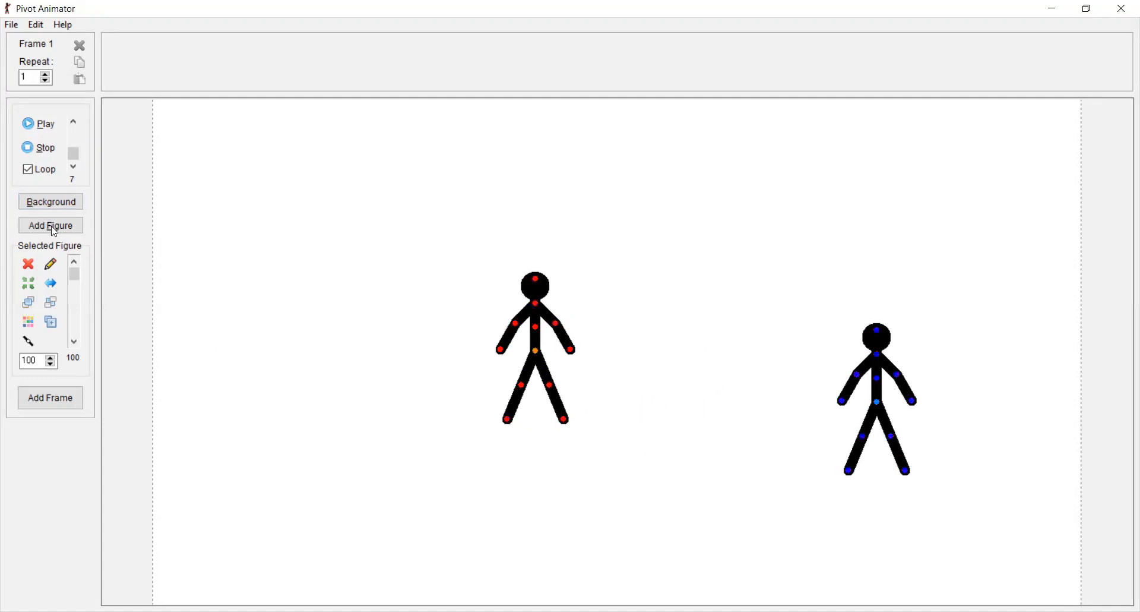
pyautogui.click(50, 225)
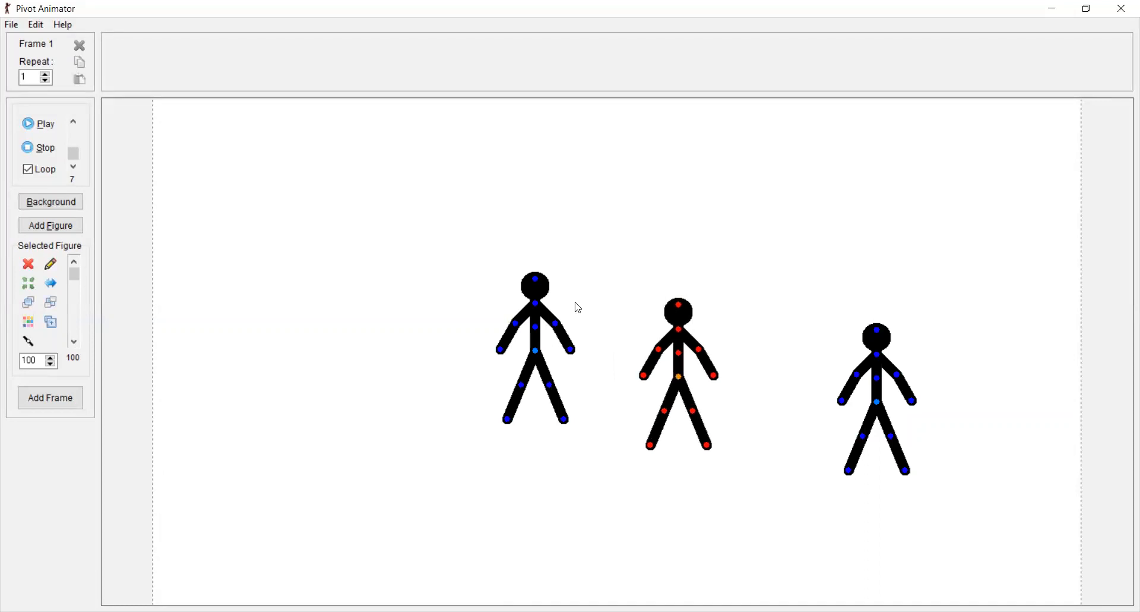
pyautogui.moveTo(398, 407)
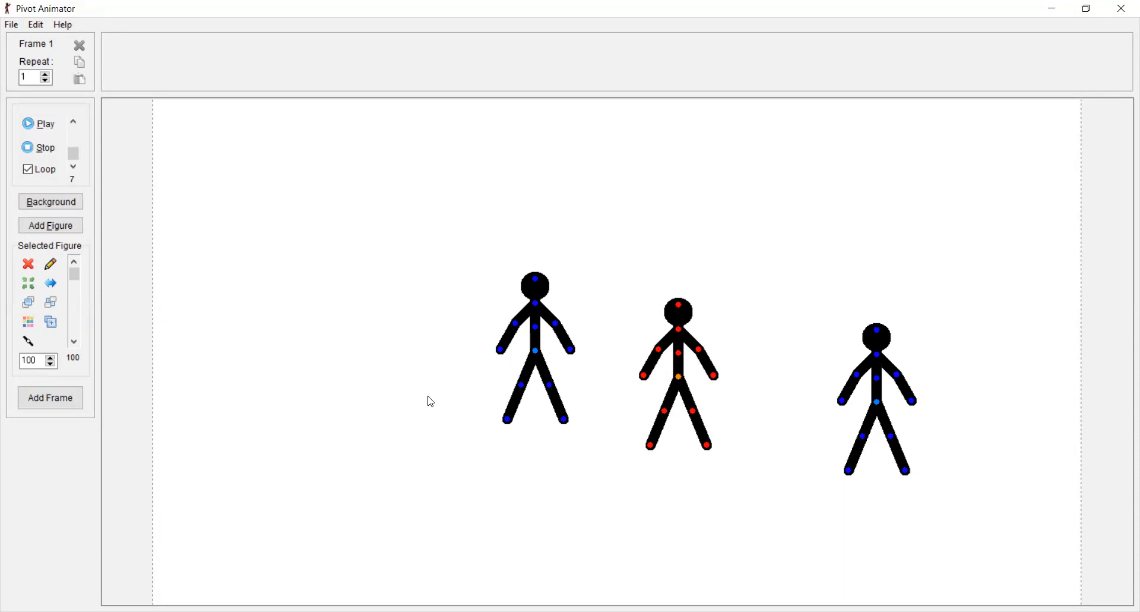
pyautogui.moveTo(742, 340)
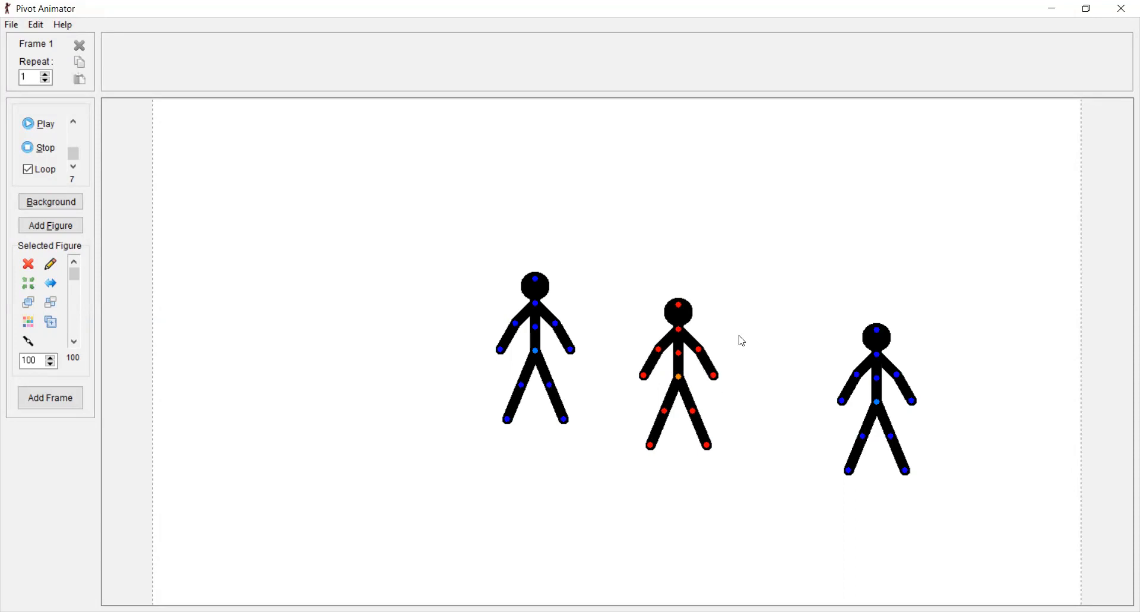
pyautogui.moveTo(834, 292)
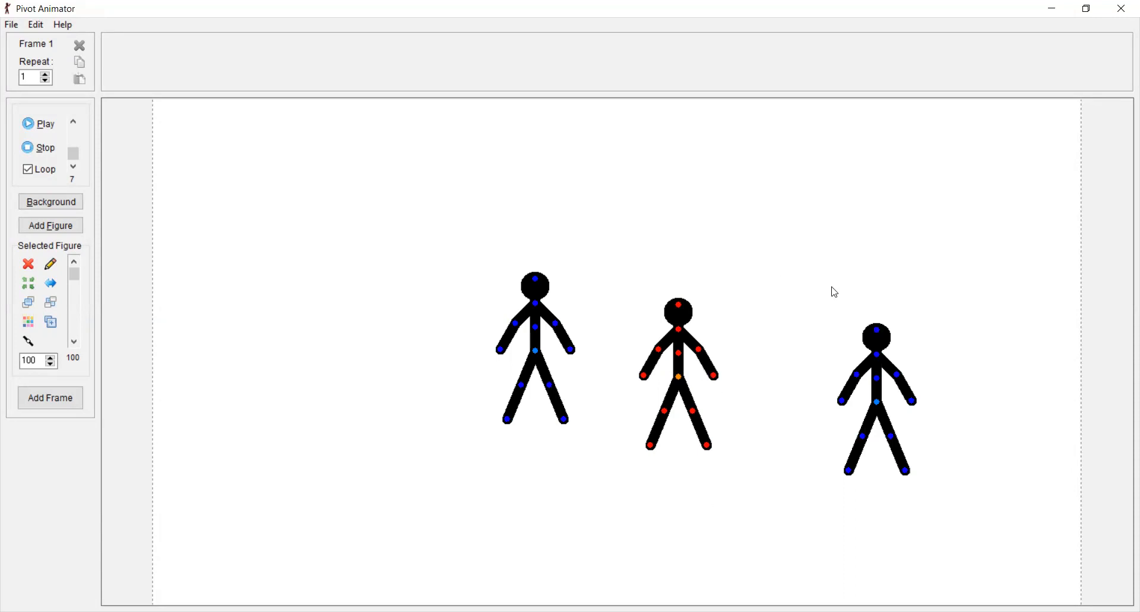
pyautogui.moveTo(691, 388)
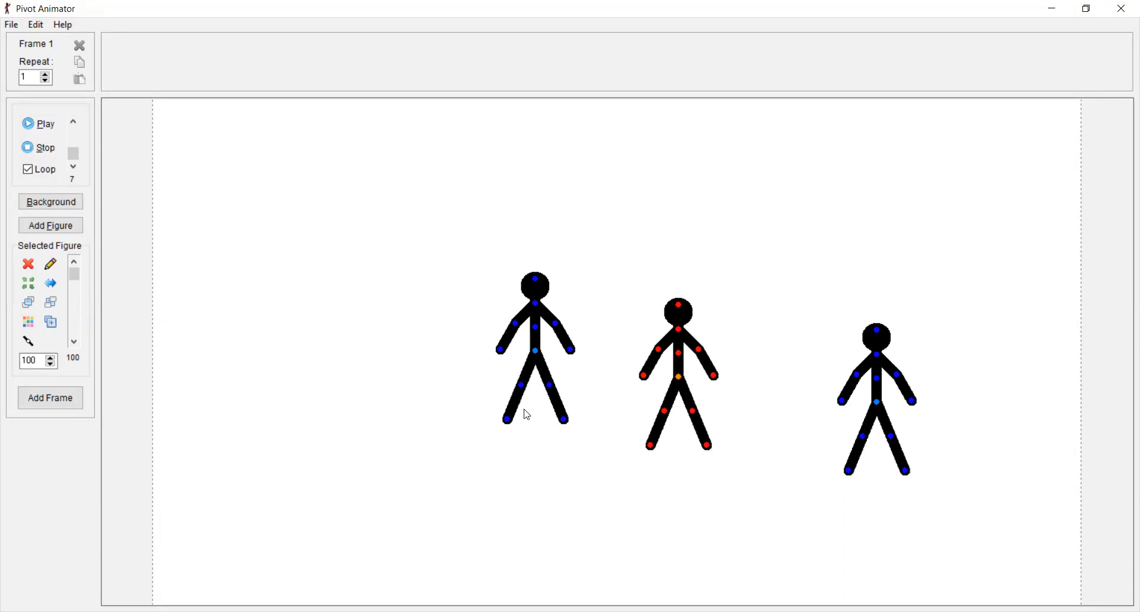
pyautogui.moveTo(420, 253)
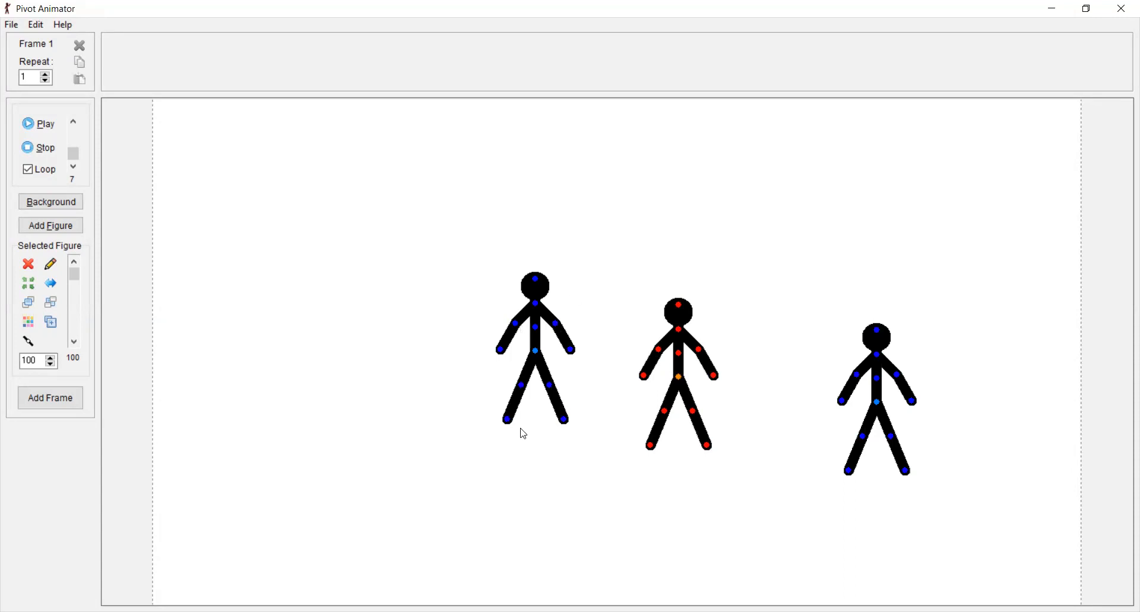
pyautogui.moveTo(479, 509)
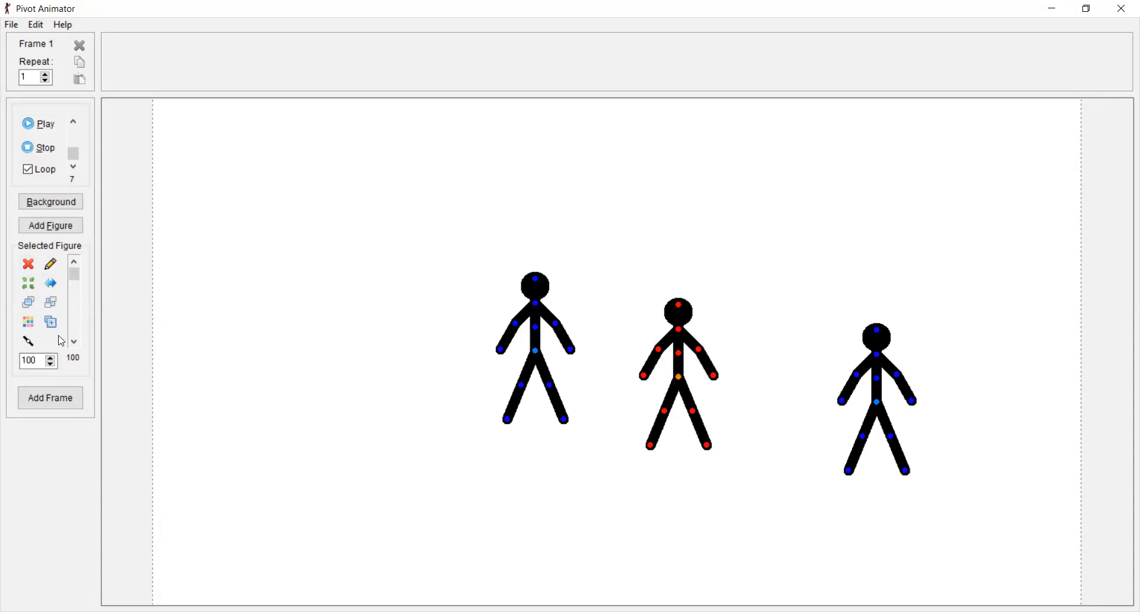
# Shrink the red middle figure to scale 20, then reselect the Figure Scale value.
pyautogui.click(32, 360)
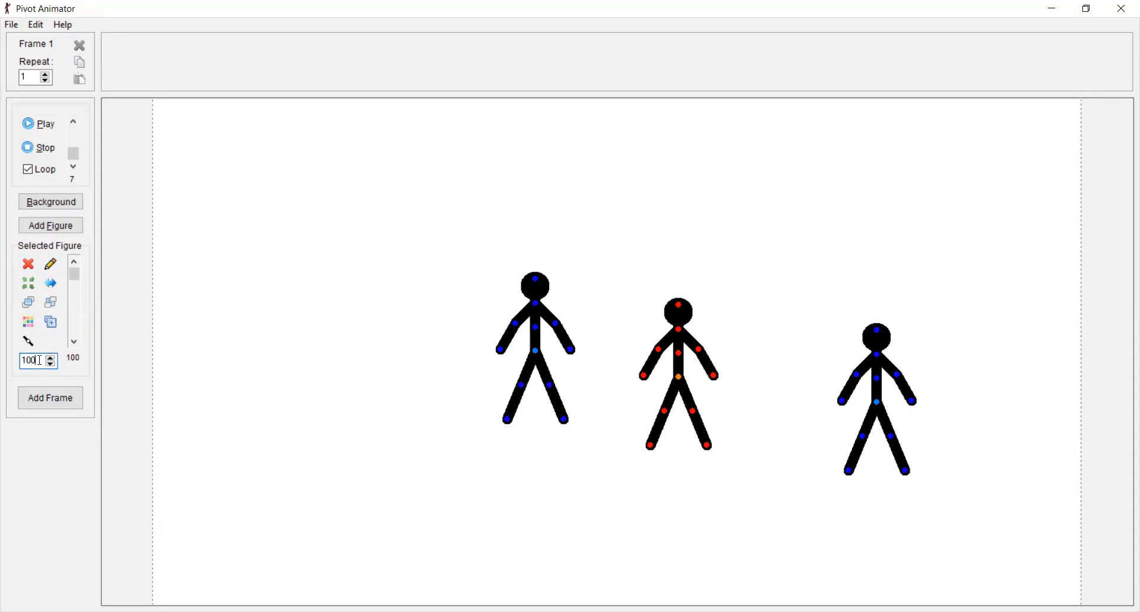
pyautogui.moveTo(34, 360)
pyautogui.write('20')
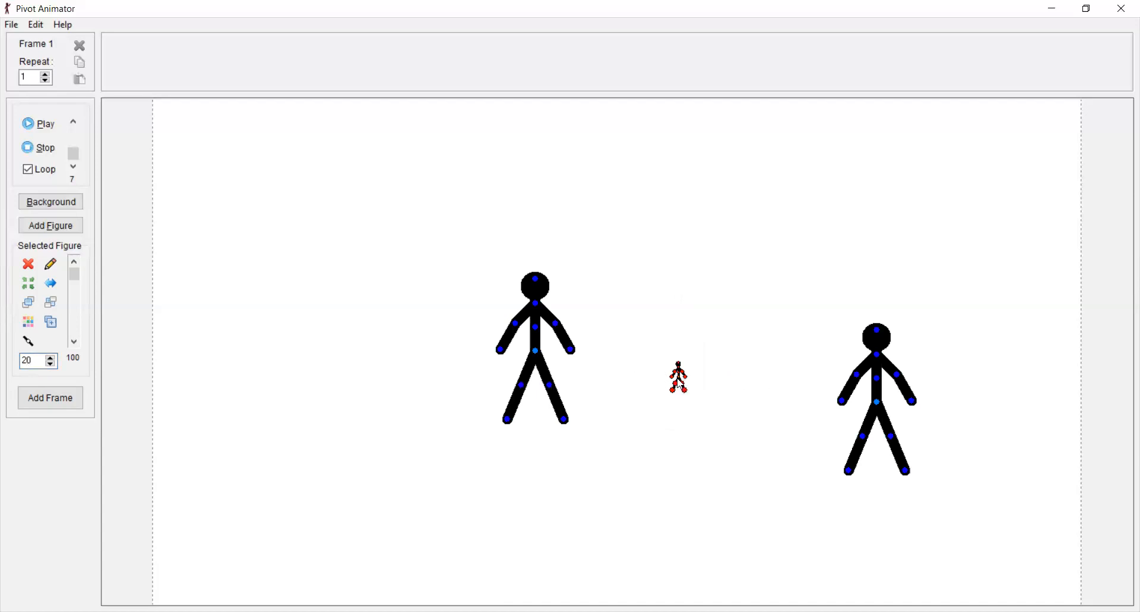
pyautogui.moveTo(4, 369)
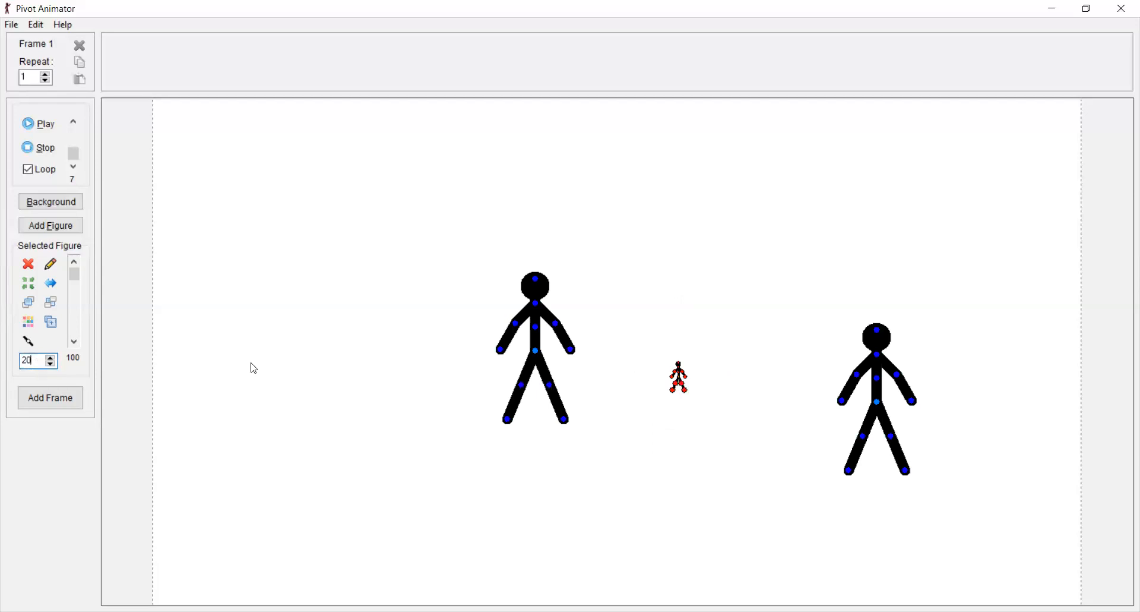
pyautogui.moveTo(372, 399)
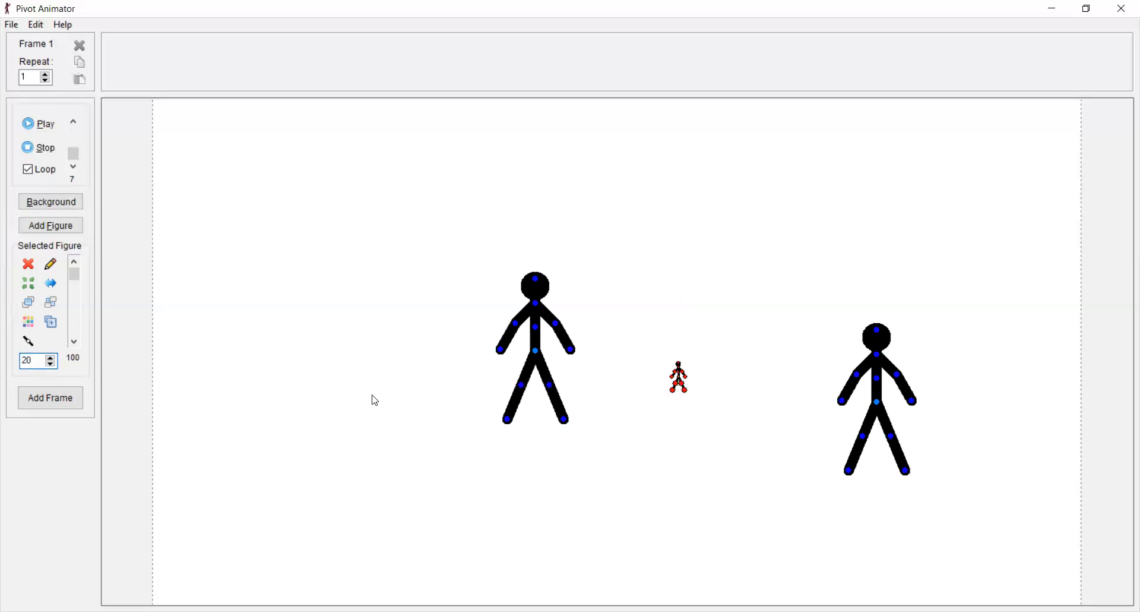
pyautogui.tripleClick(30, 360)
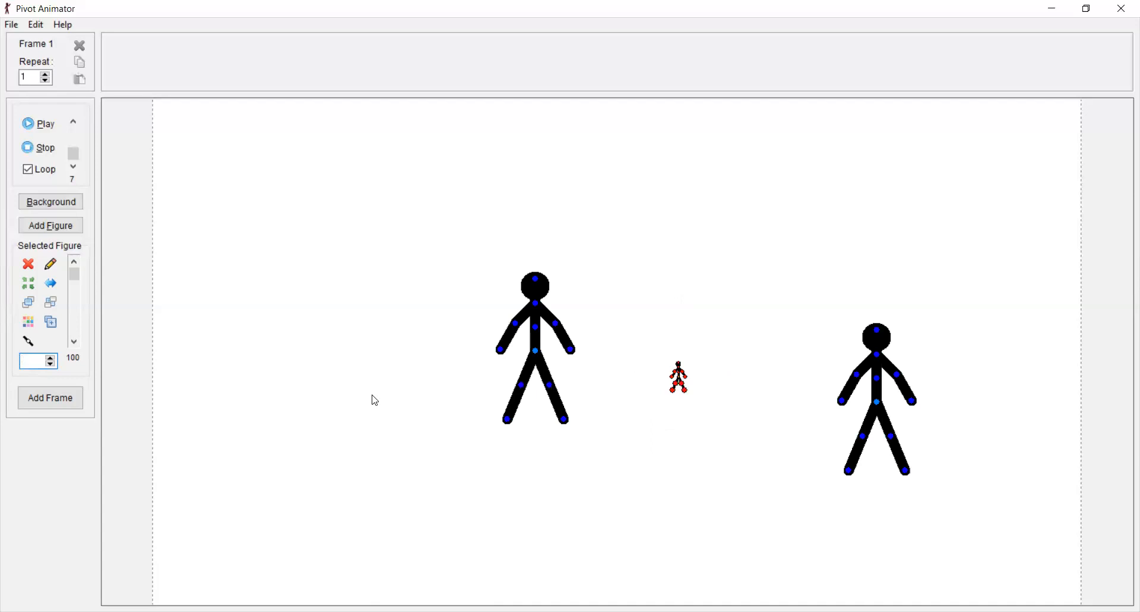
pyautogui.moveTo(304, 469)
pyautogui.write('100')
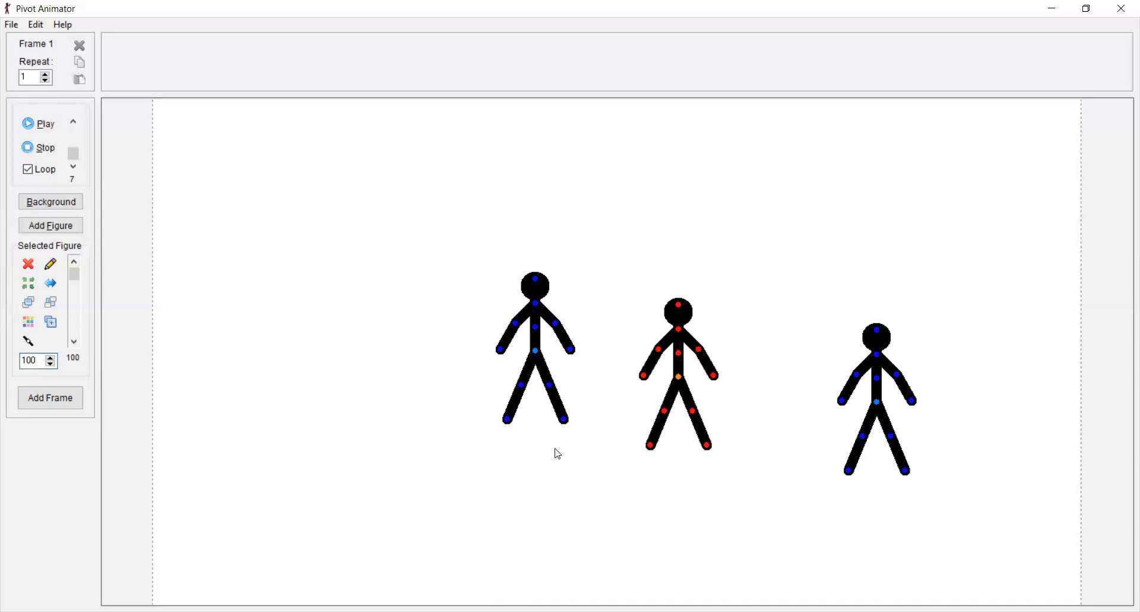
pyautogui.moveTo(351, 376)
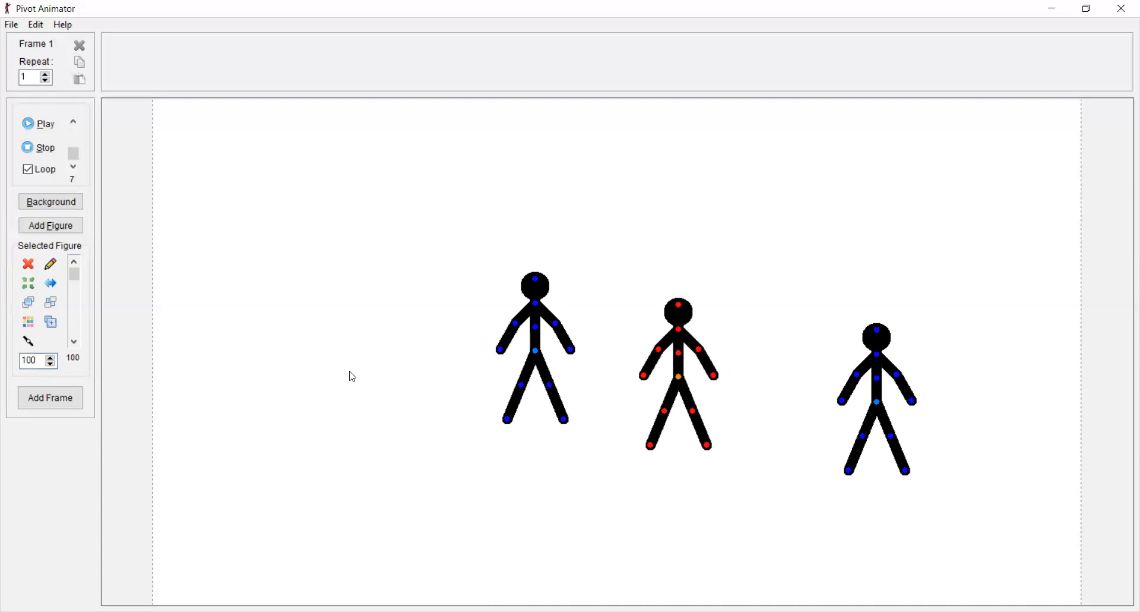
pyautogui.moveTo(50, 362)
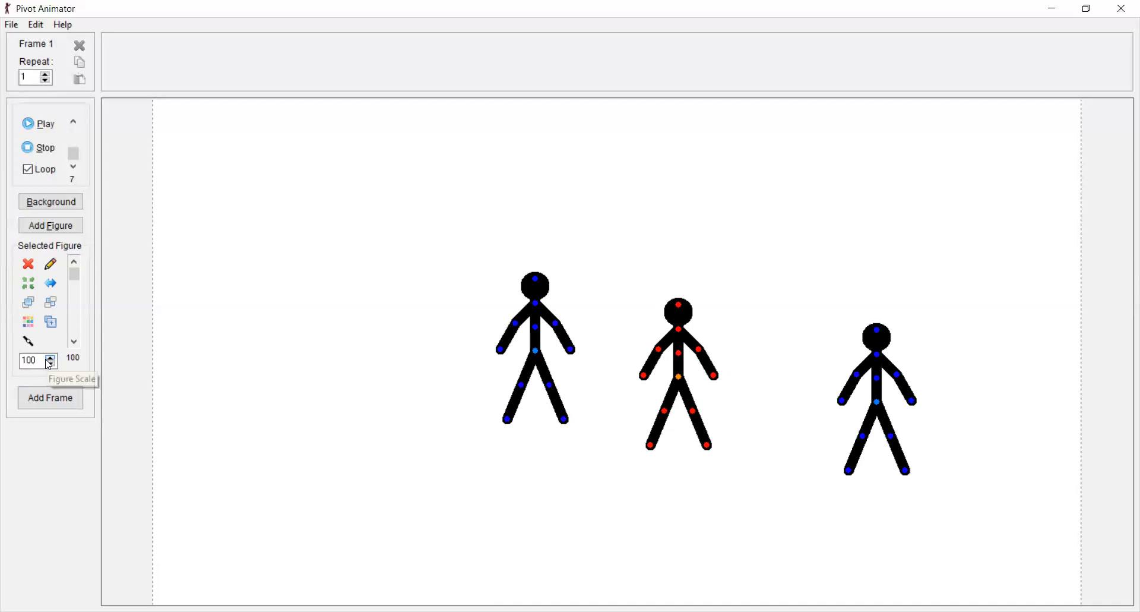
pyautogui.moveTo(3, 296)
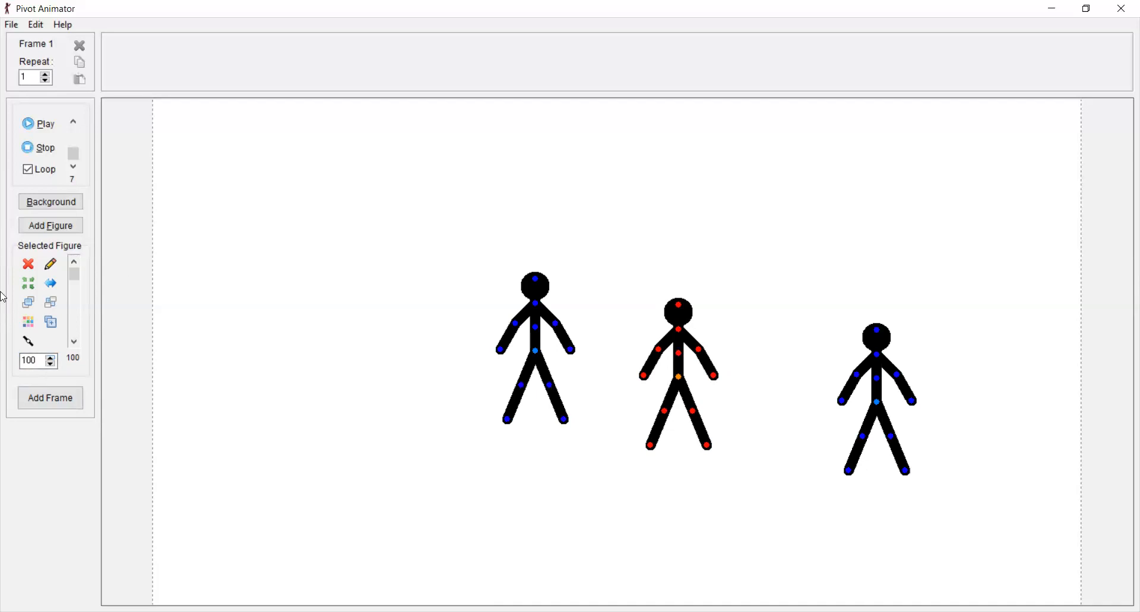
pyautogui.moveTo(81, 333)
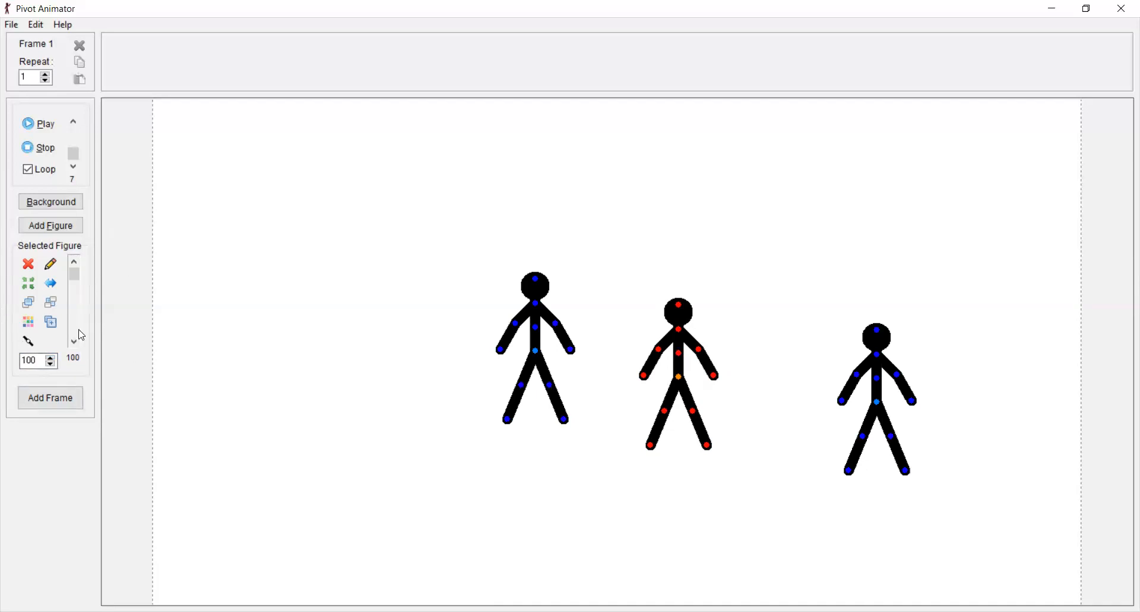
pyautogui.moveTo(249, 306)
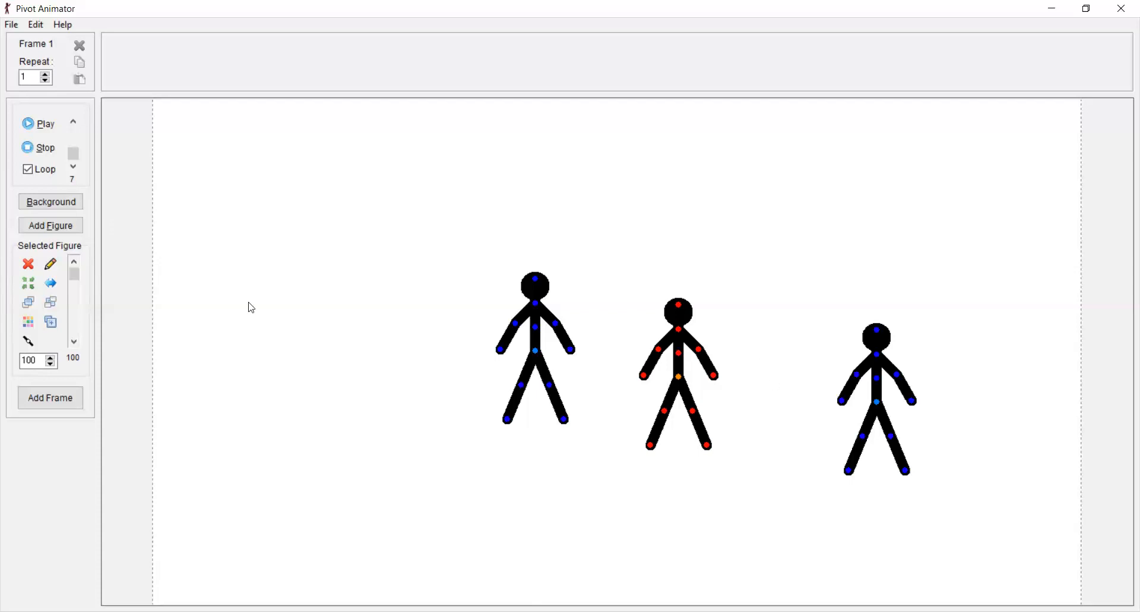
pyautogui.moveTo(3, 219)
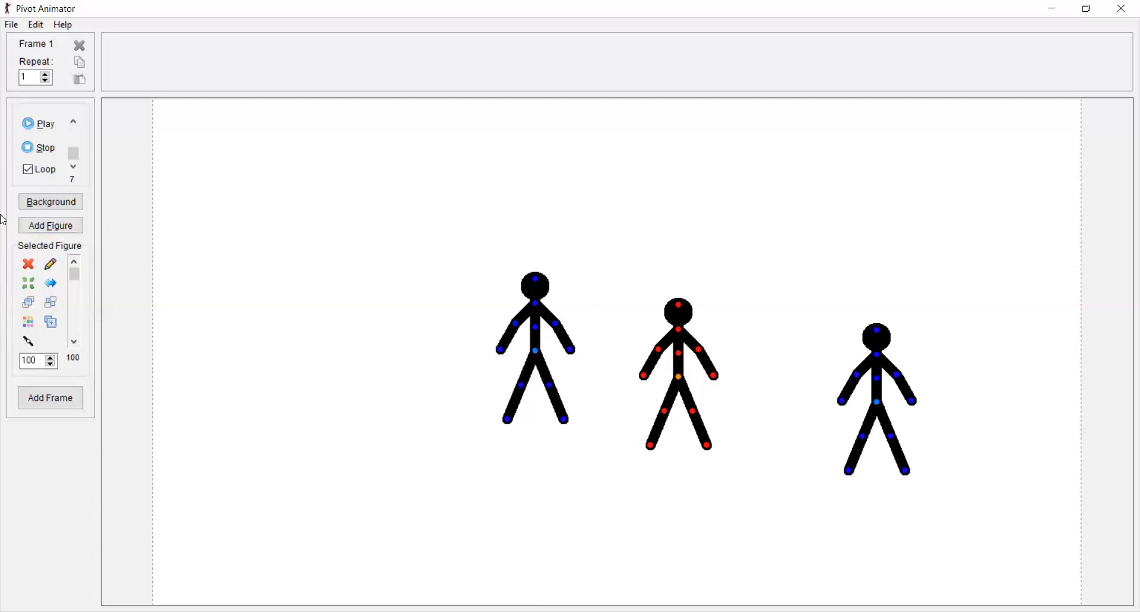
pyautogui.moveTo(82, 252)
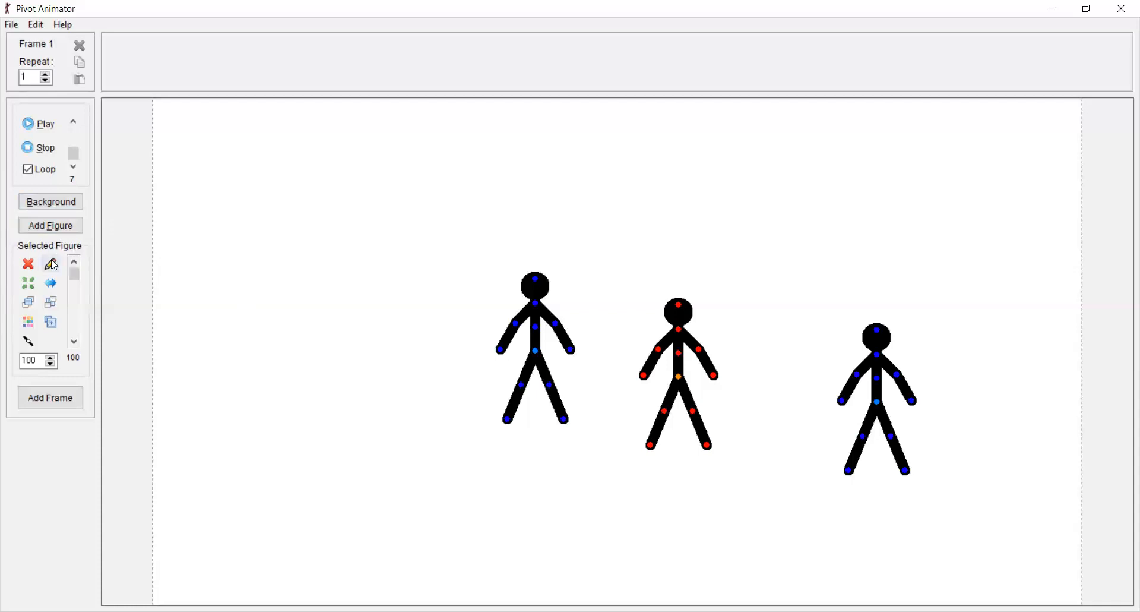
pyautogui.moveTo(47, 284)
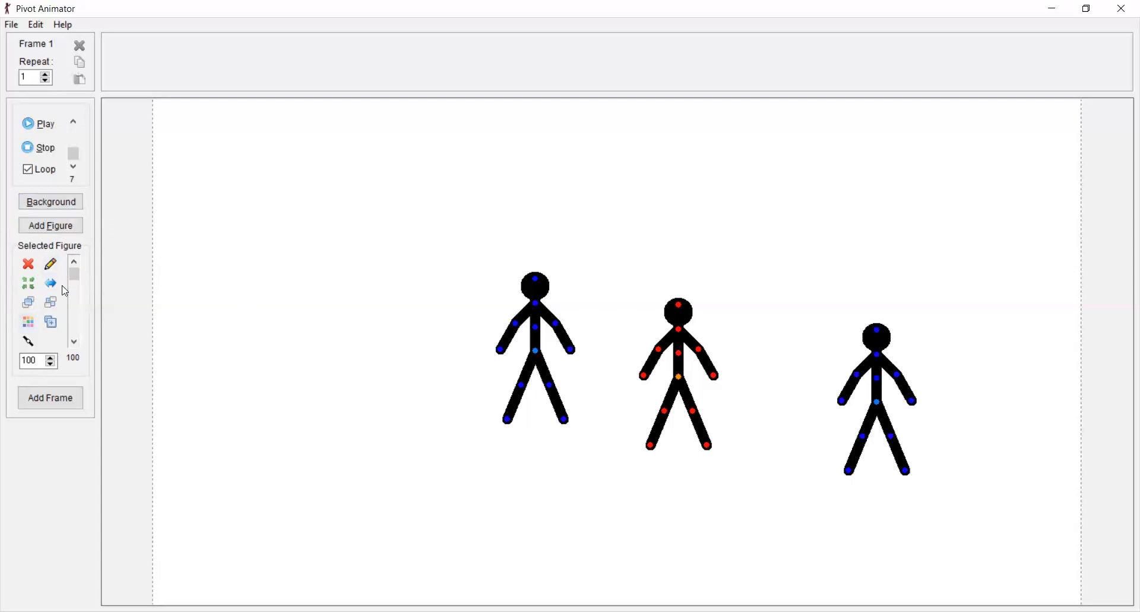
pyautogui.moveTo(33, 360)
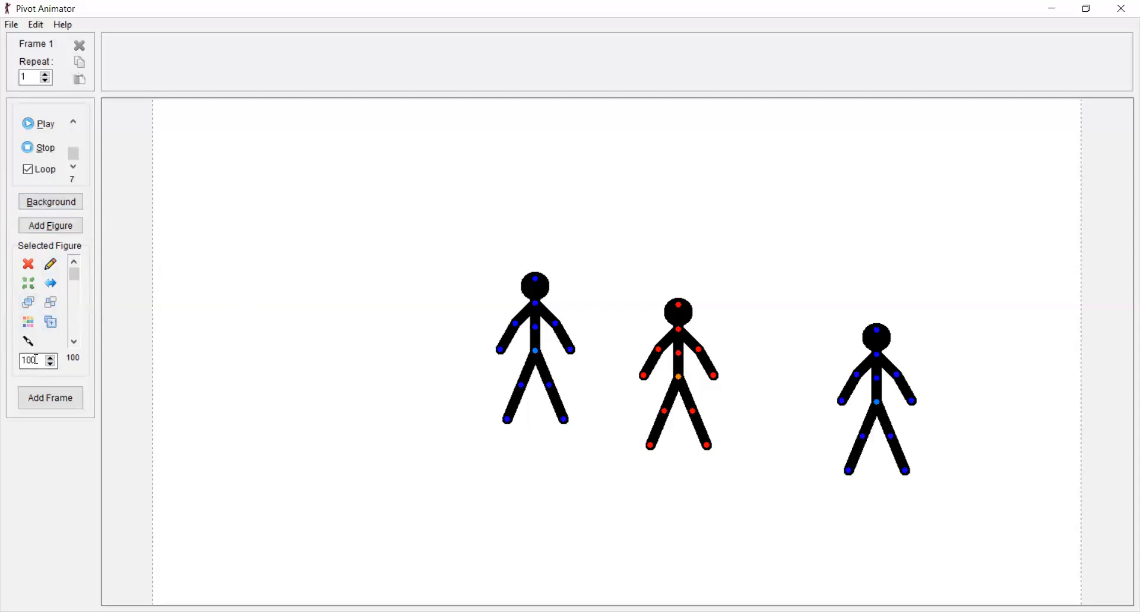
pyautogui.moveTo(32, 359)
pyautogui.write('20')
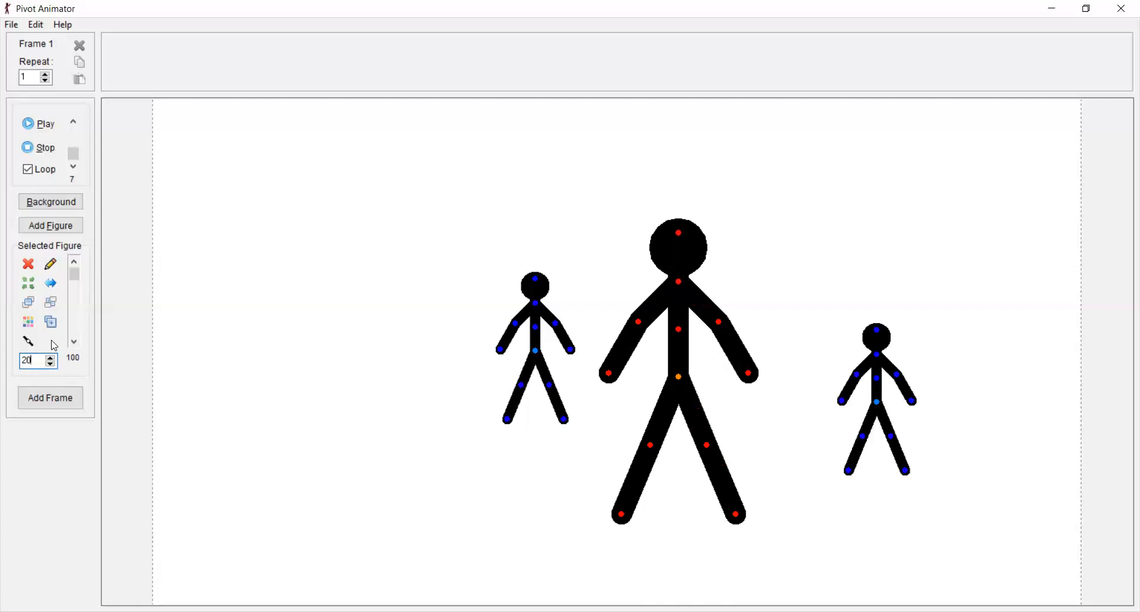
pyautogui.tripleClick(32, 360)
pyautogui.write('100')
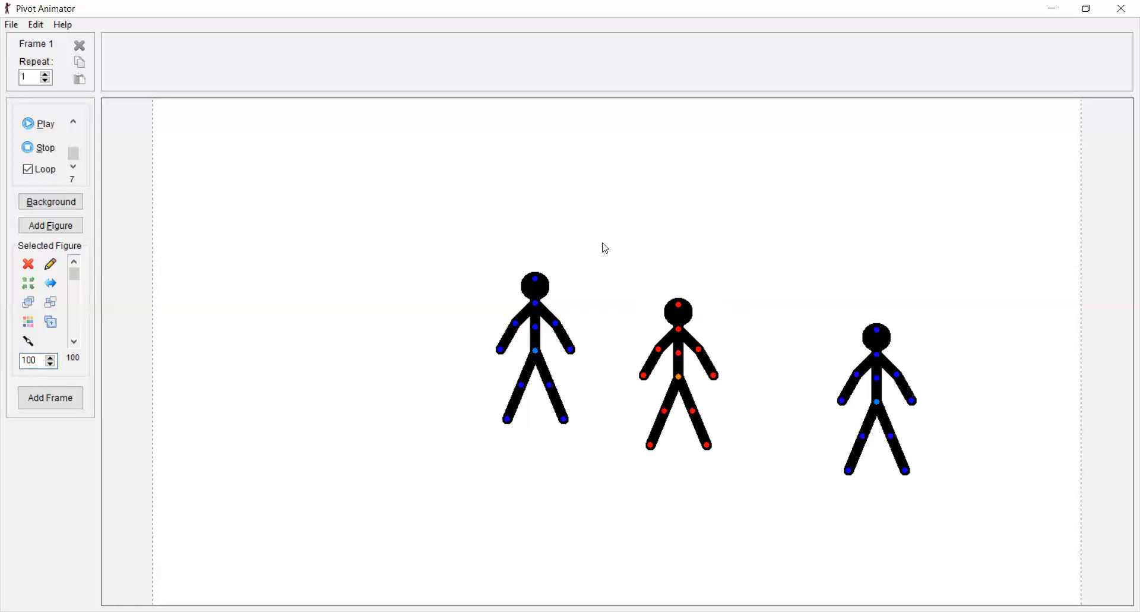
pyautogui.moveTo(353, 431)
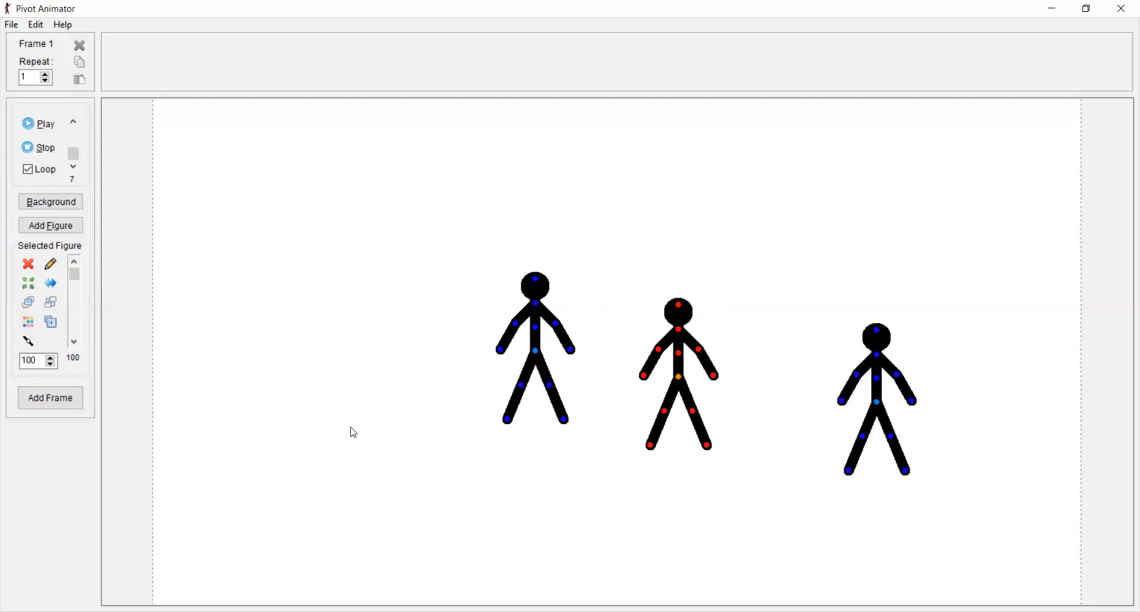
pyautogui.moveTo(525, 395)
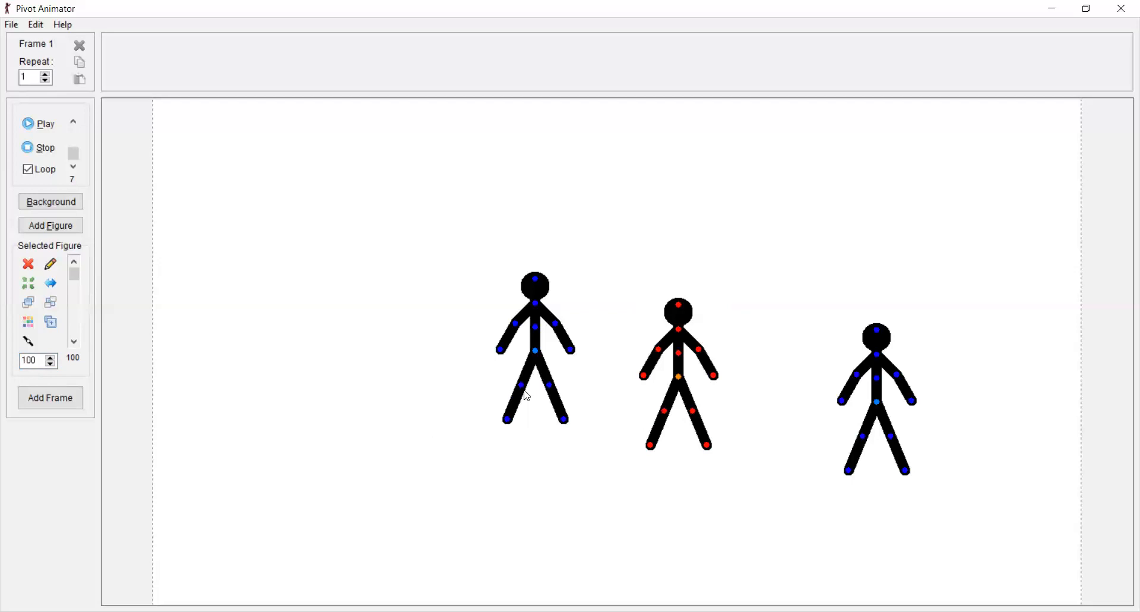
pyautogui.moveTo(797, 158)
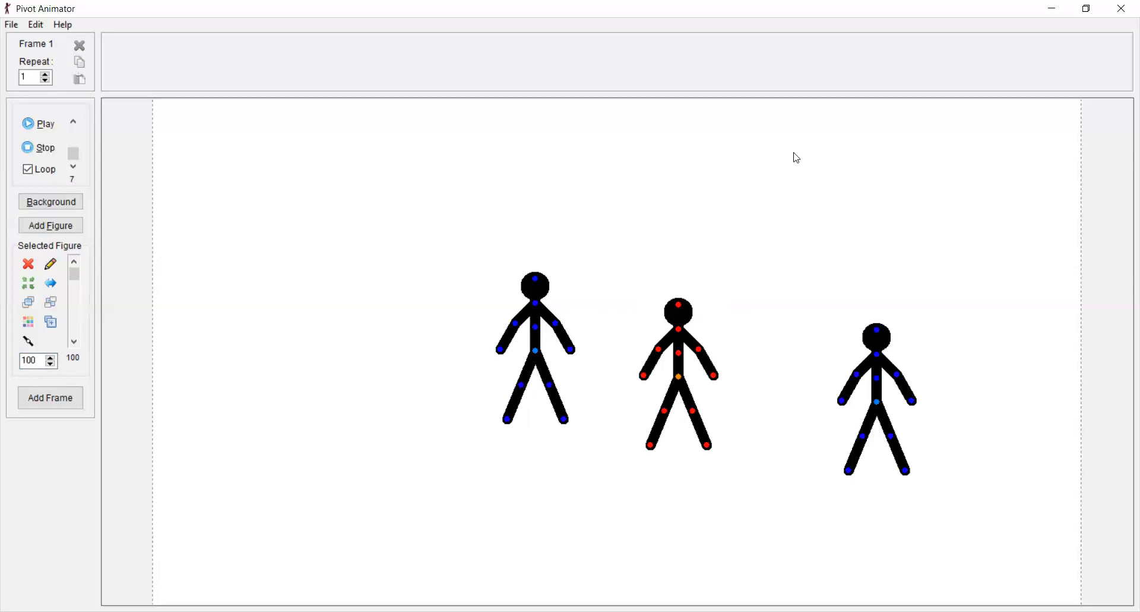
pyautogui.moveTo(764, 310)
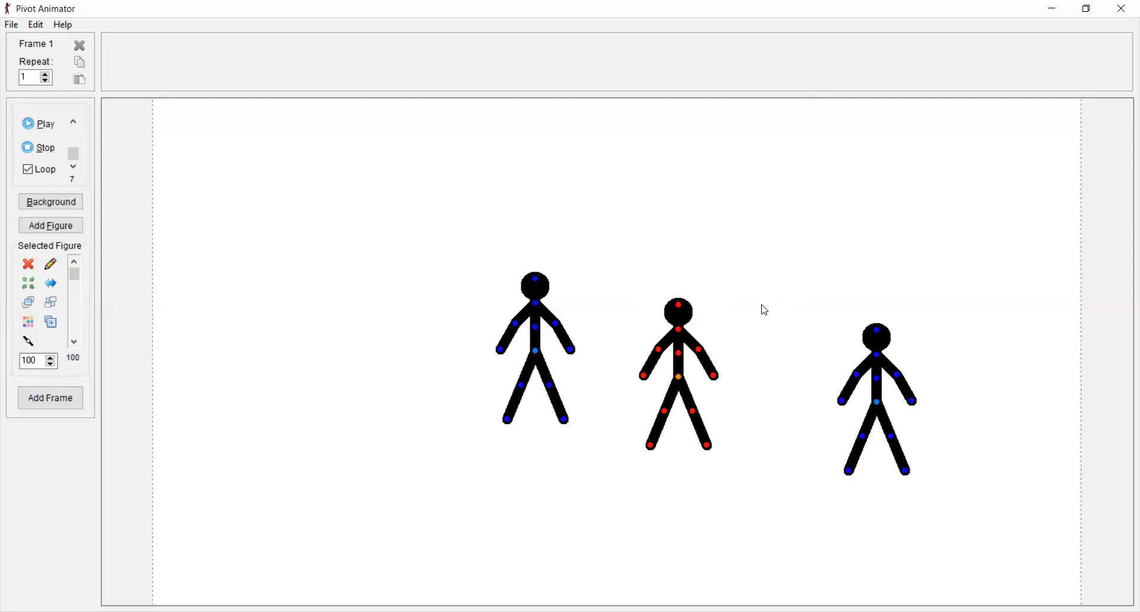
pyautogui.moveTo(779, 100)
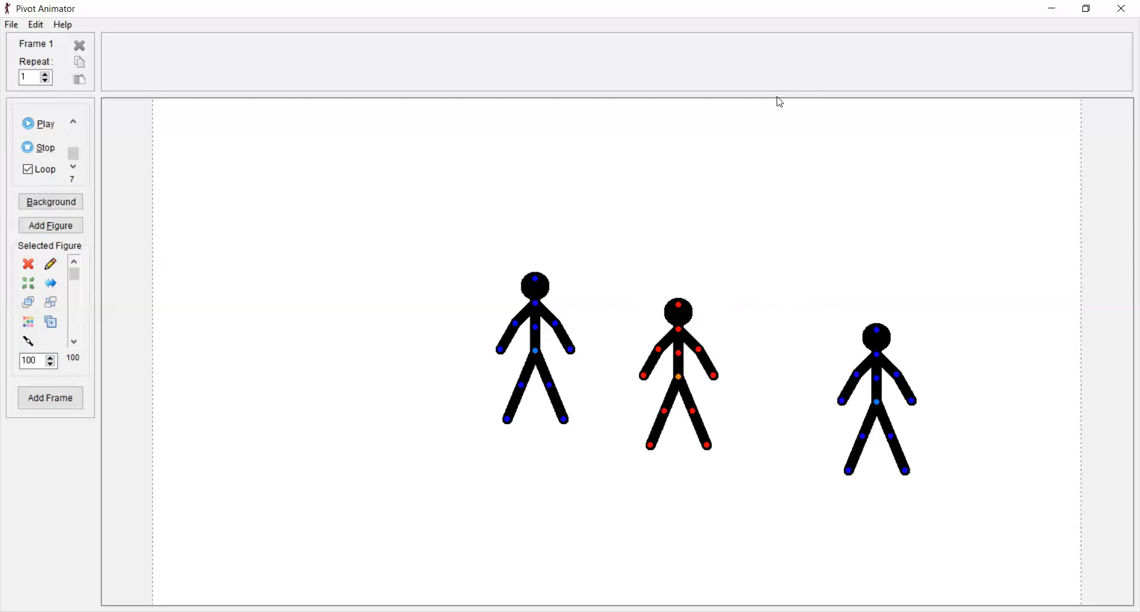